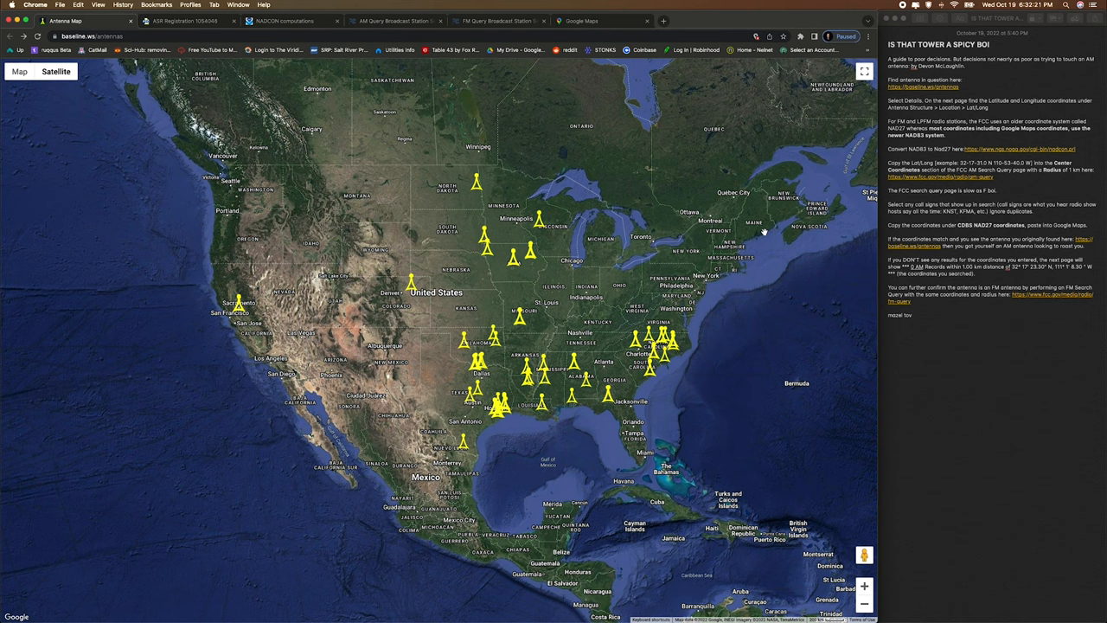
Zoom the antenna map from the nationwide tower overview down to Kauai
left_click(91, 36)
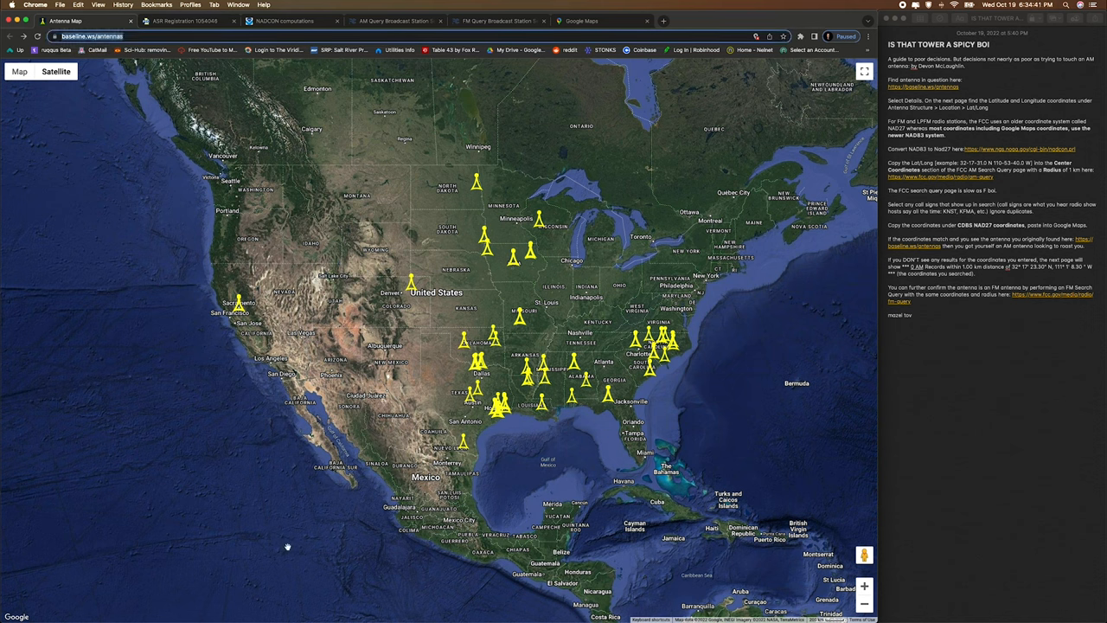
mouse_move(187, 511)
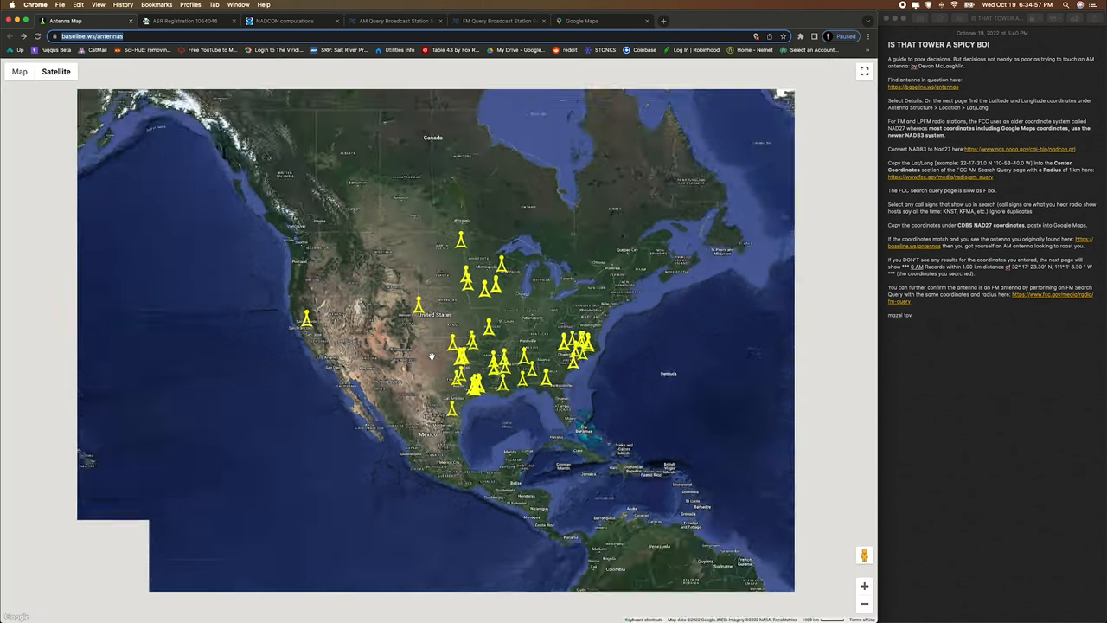
scroll("down", 3)
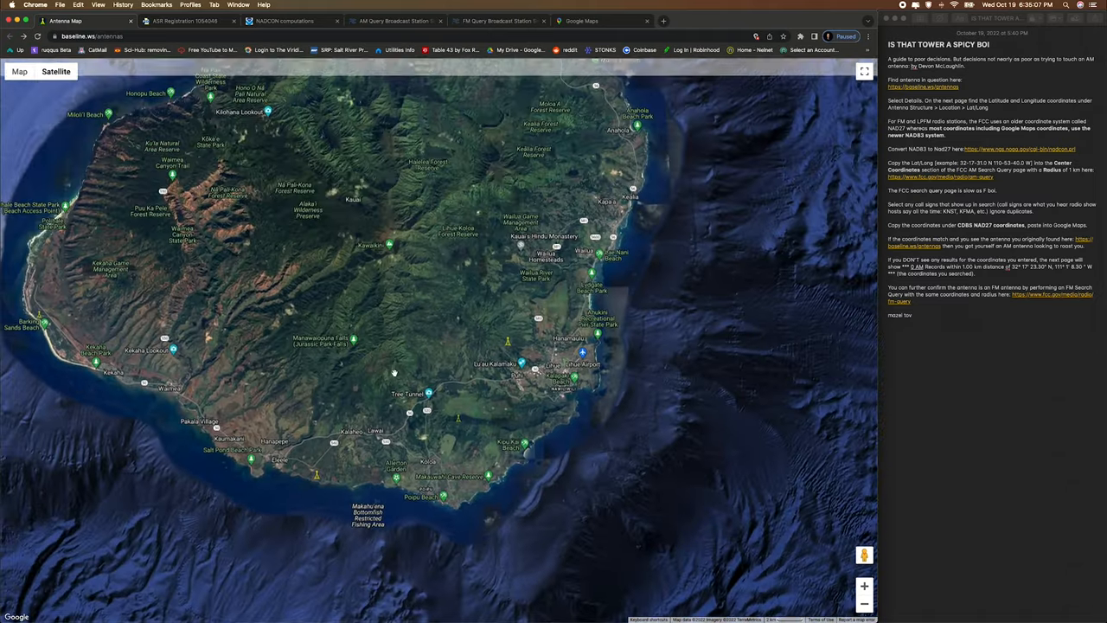
scroll("down", 3)
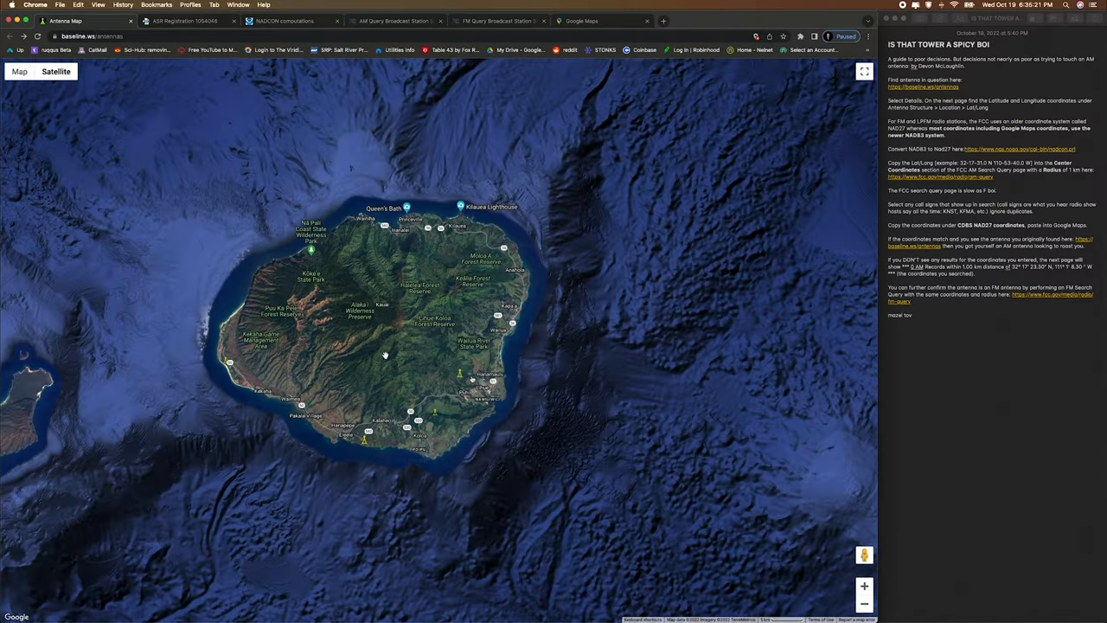
Check the west-coast, south-coast and inland Kauai antennas, then open the 405 ft tower's details
left_click(229, 363)
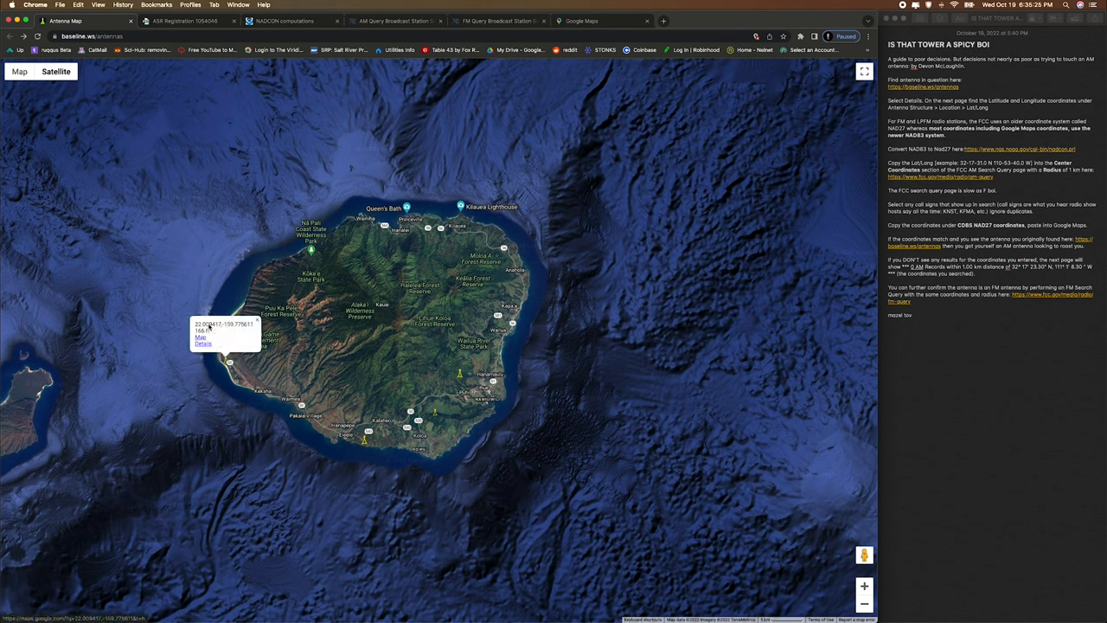
mouse_move(232, 337)
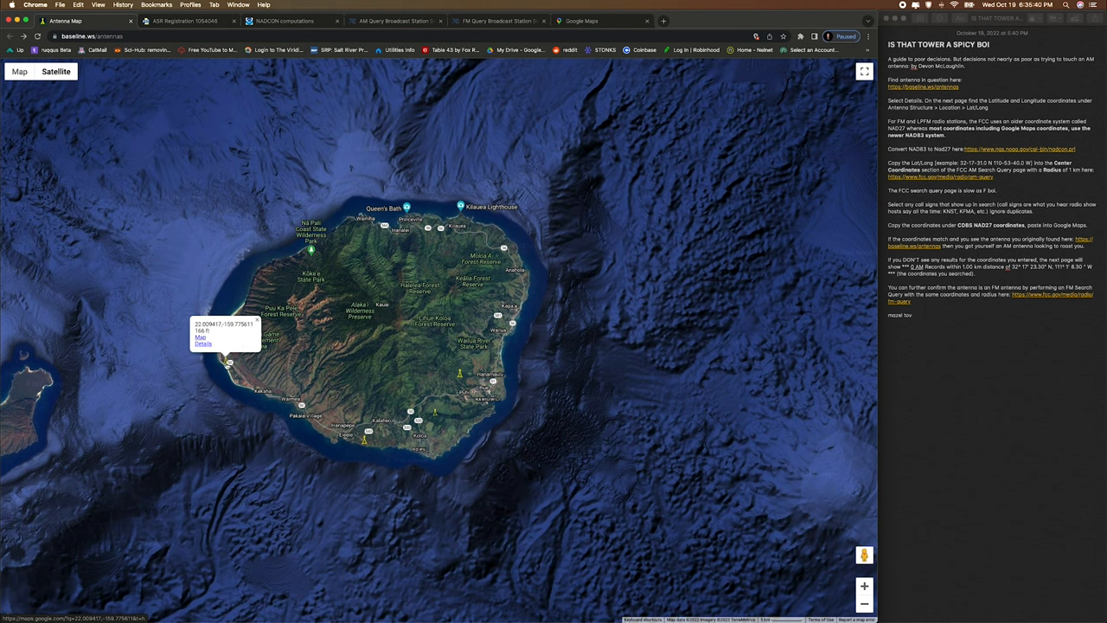
left_click(364, 446)
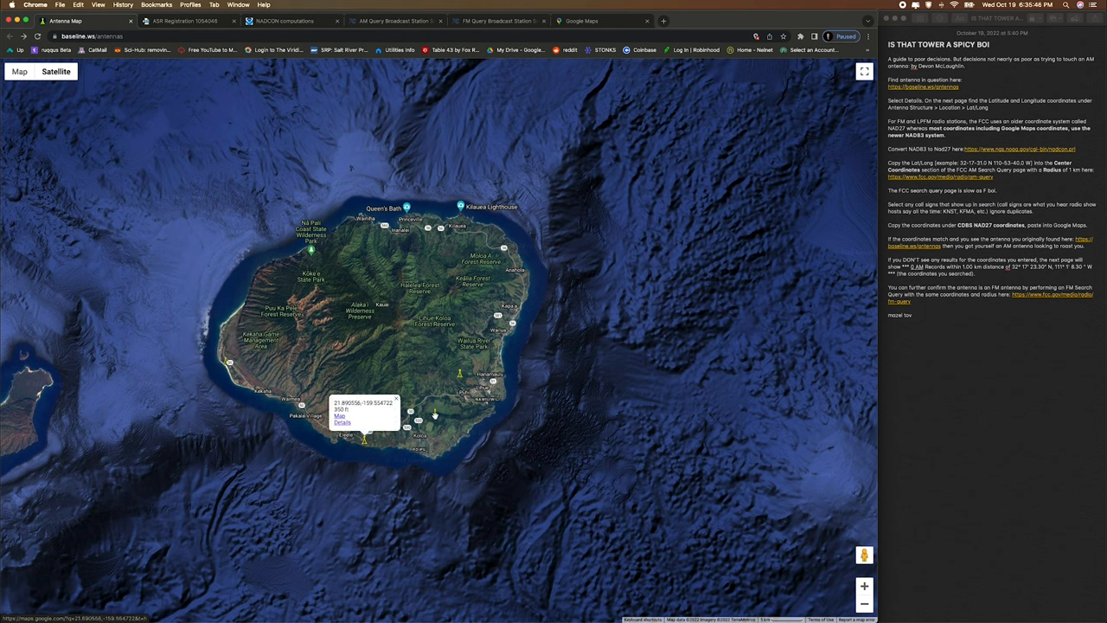
left_click(437, 417)
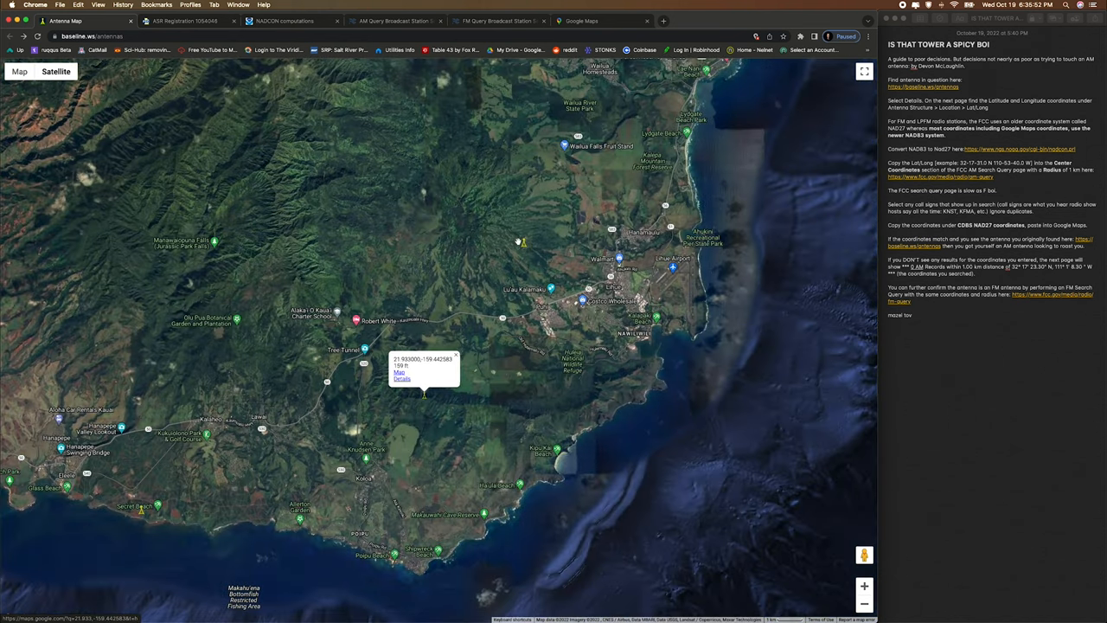
left_click(524, 246)
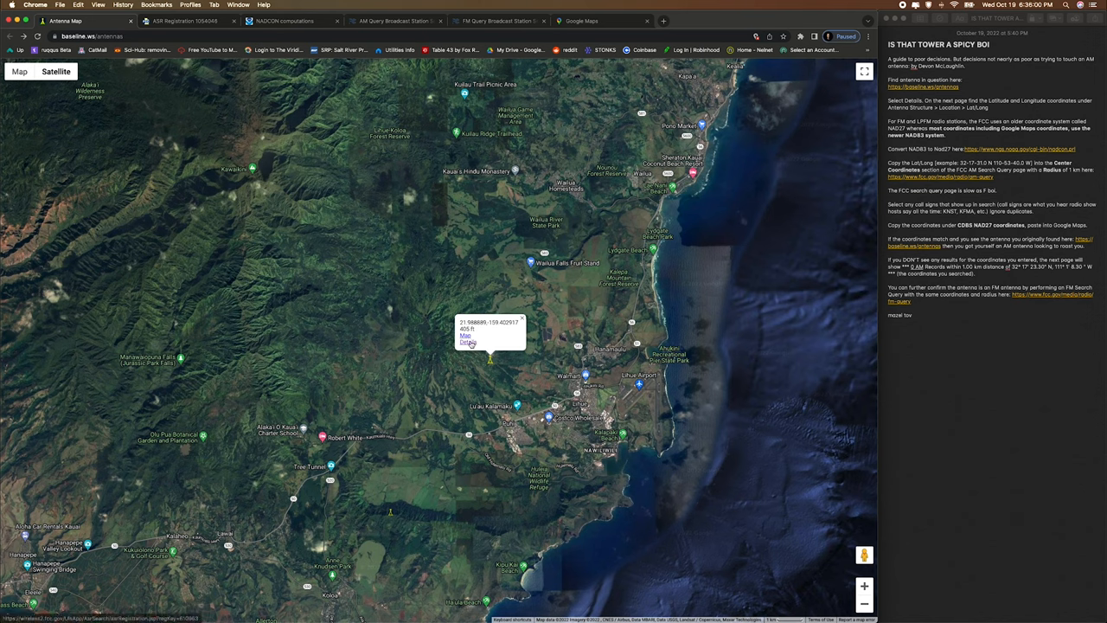
left_click(468, 341)
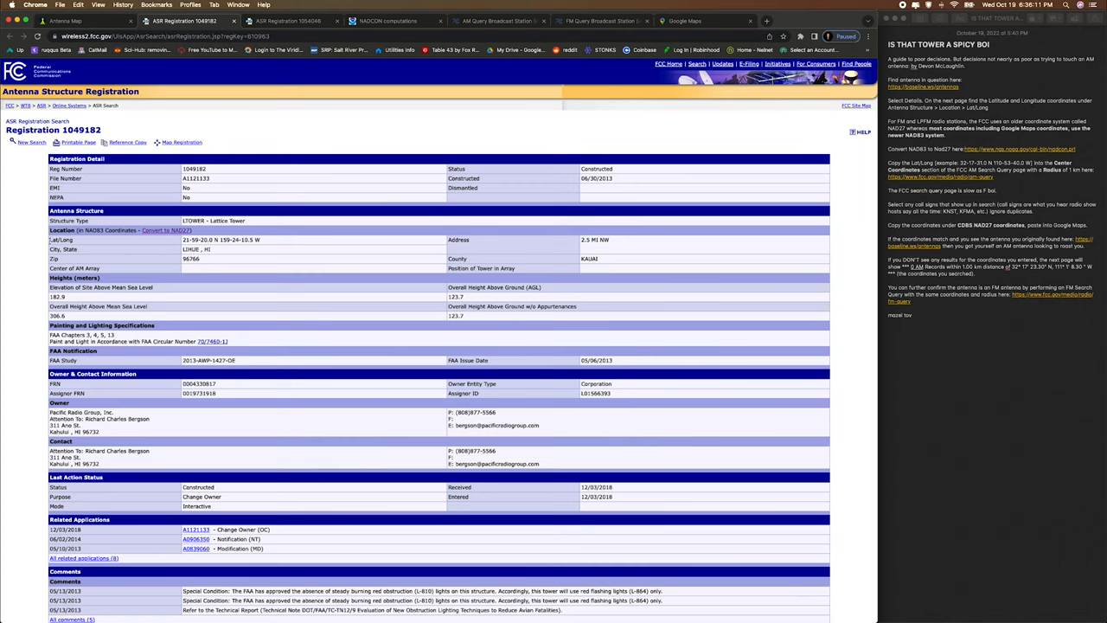
mouse_move(160, 250)
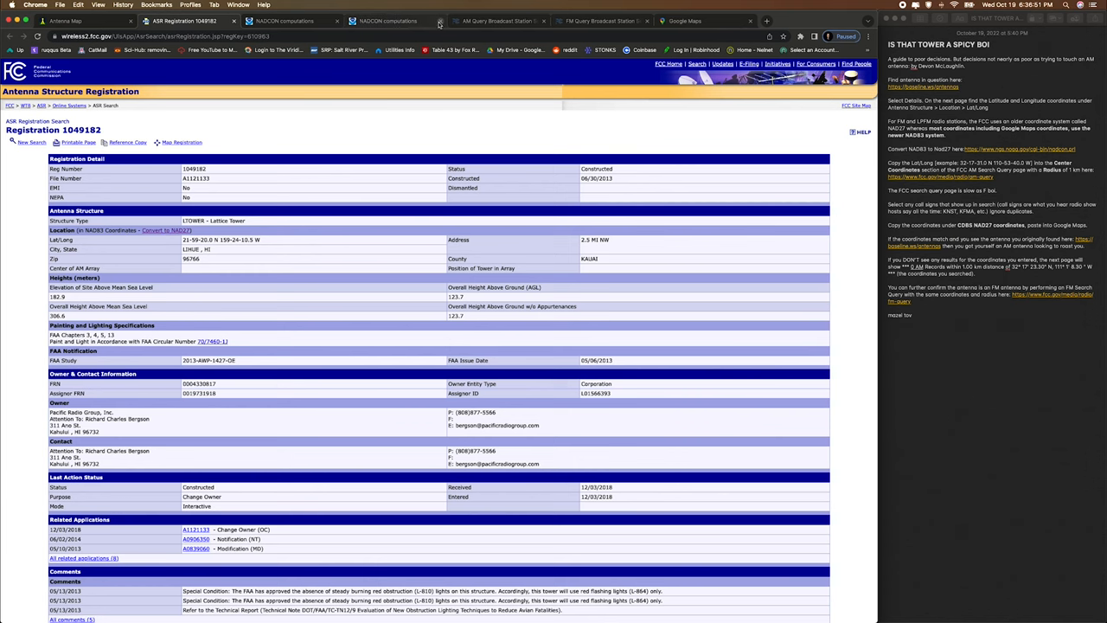
Enter latitude 21 59 20.0 and longitude 159 24 10.5 in the NADCON form
left_click(286, 21)
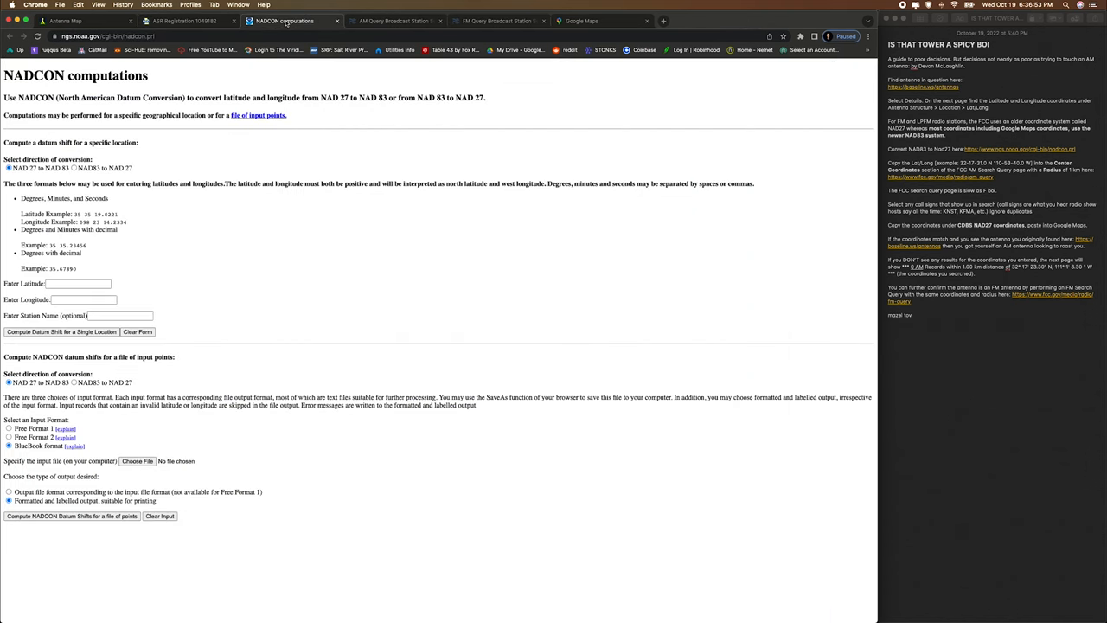
mouse_move(133, 223)
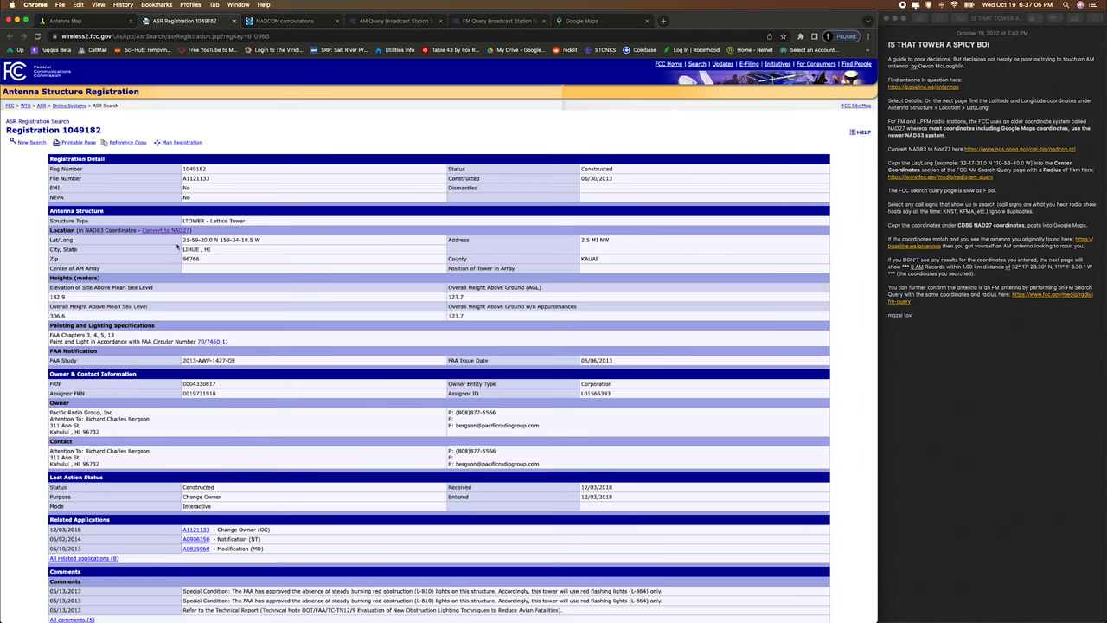
left_click(284, 21)
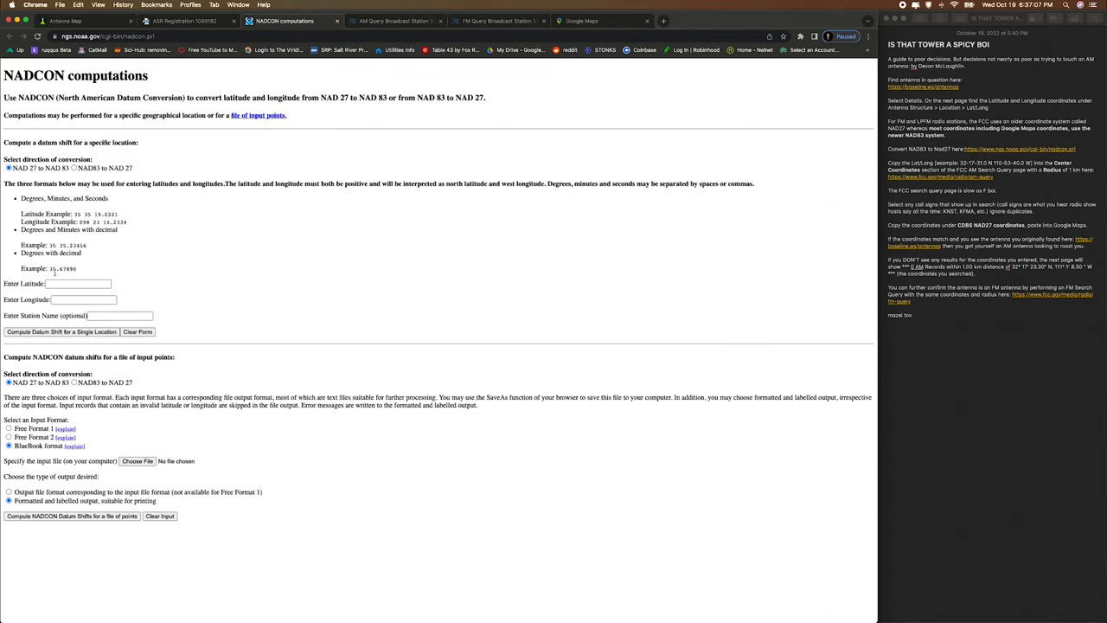
type("21 59 20")
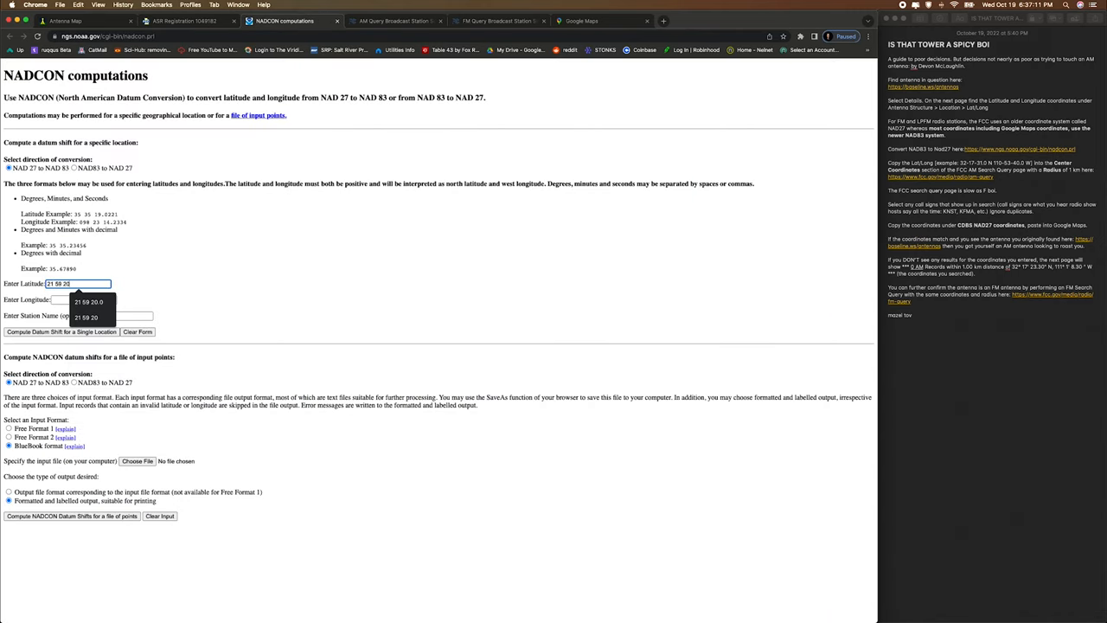
left_click(182, 20)
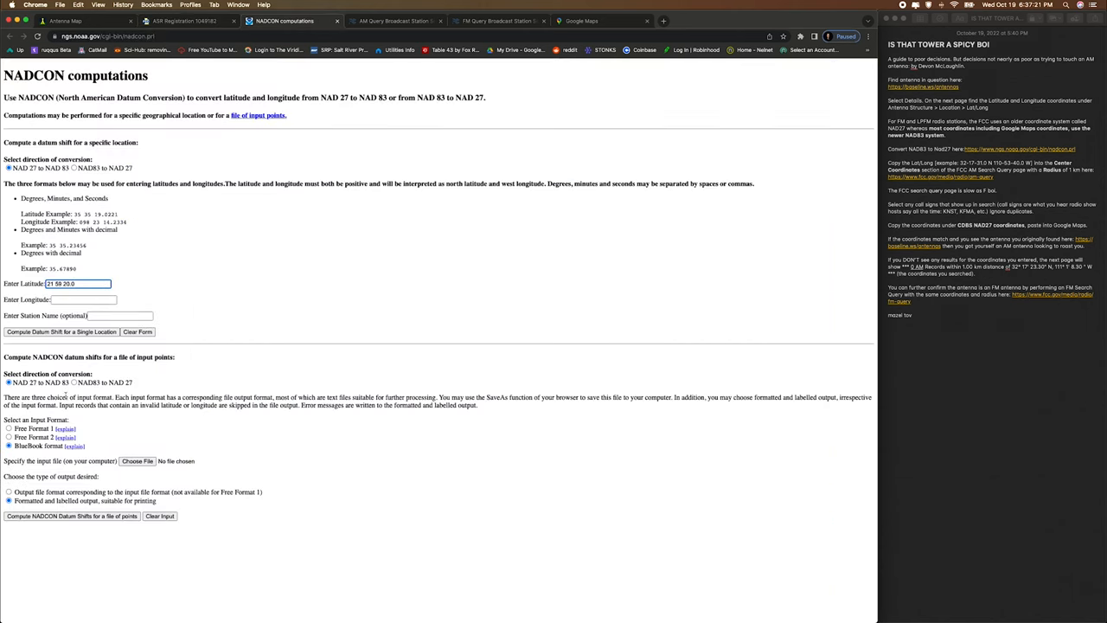
type("159 24 10")
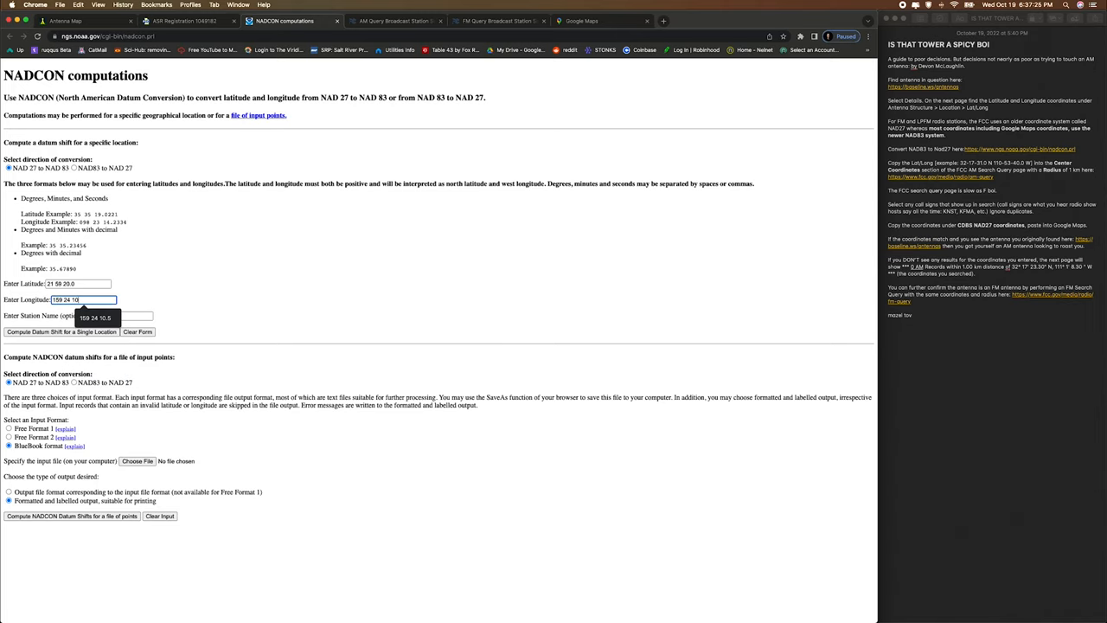
left_click(181, 20)
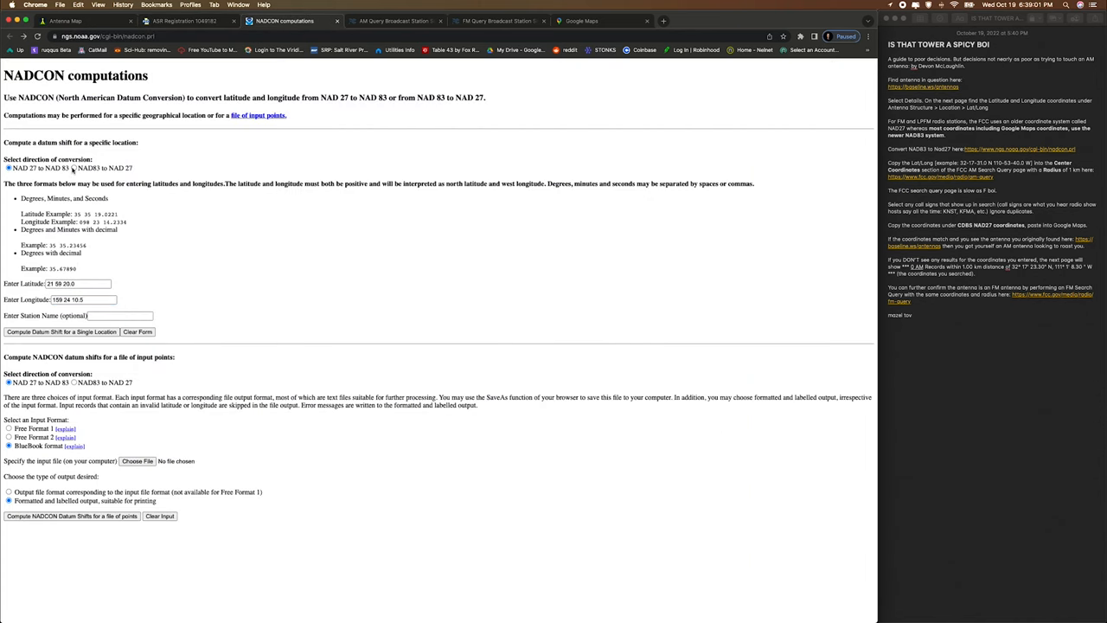
Choose NAD83 to NAD27 and compute the datum shift for that location
left_click(74, 167)
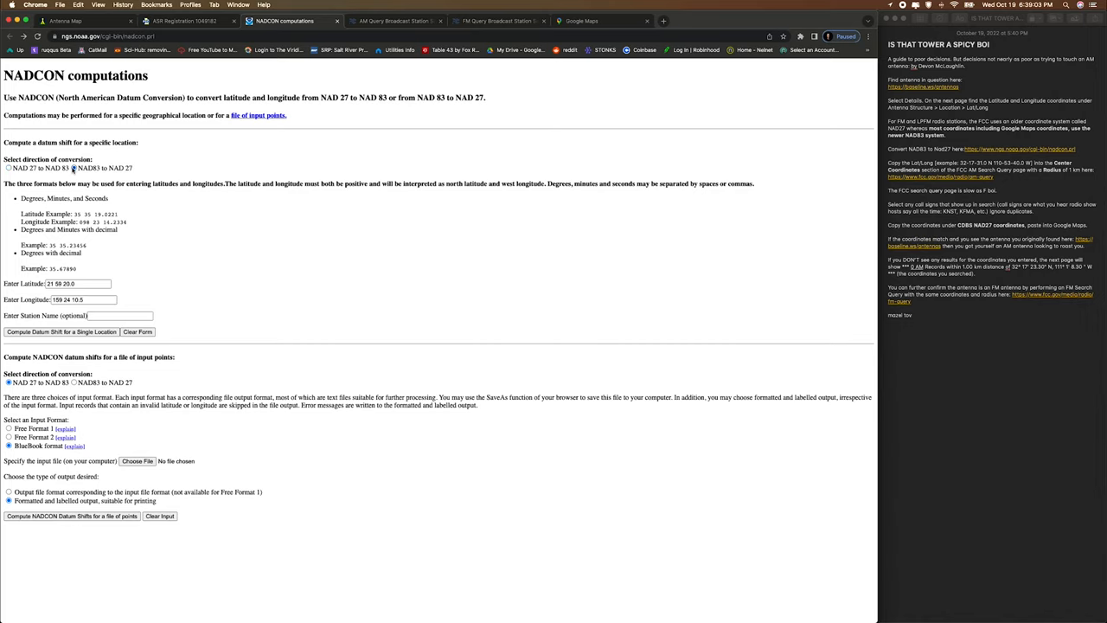
left_click(74, 167)
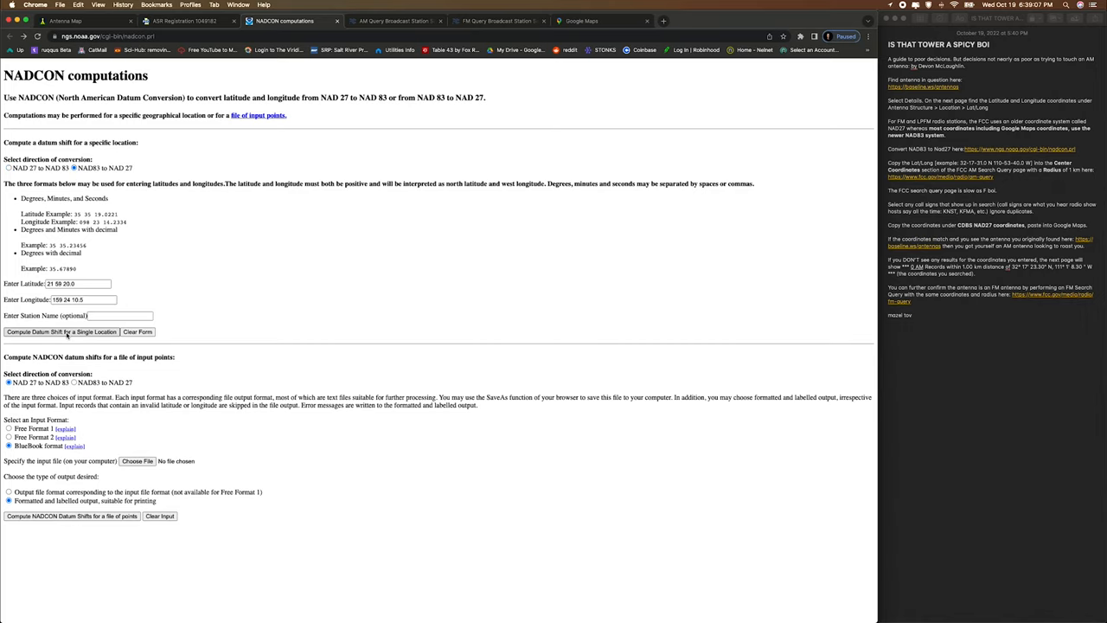
left_click(61, 331)
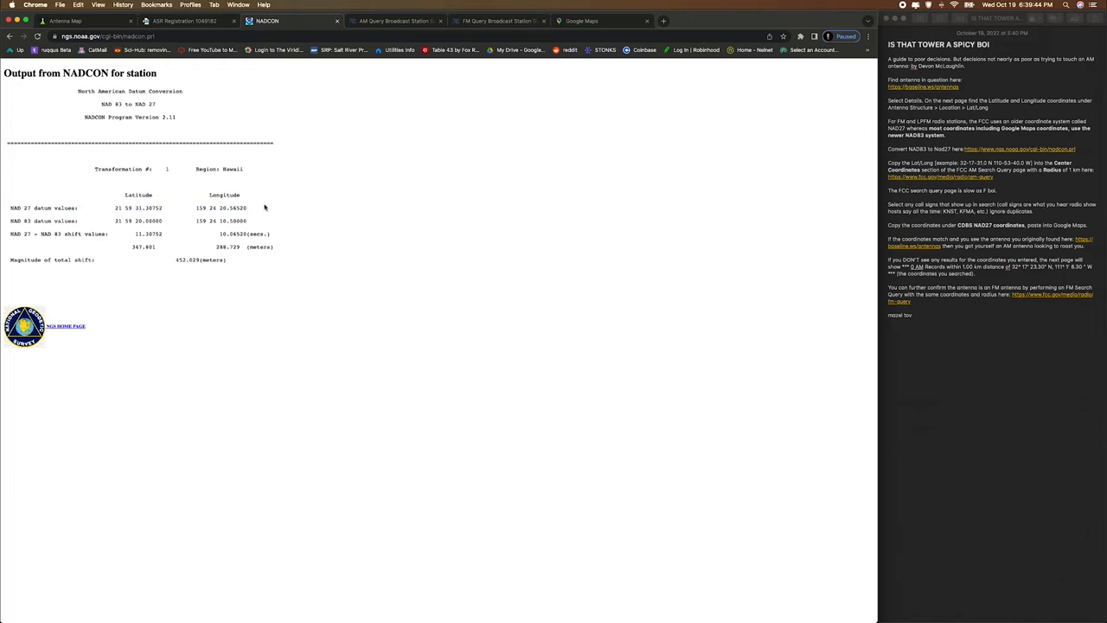
Enter a radius of 1 under Stations Within a Radius on the AM search
left_click(393, 21)
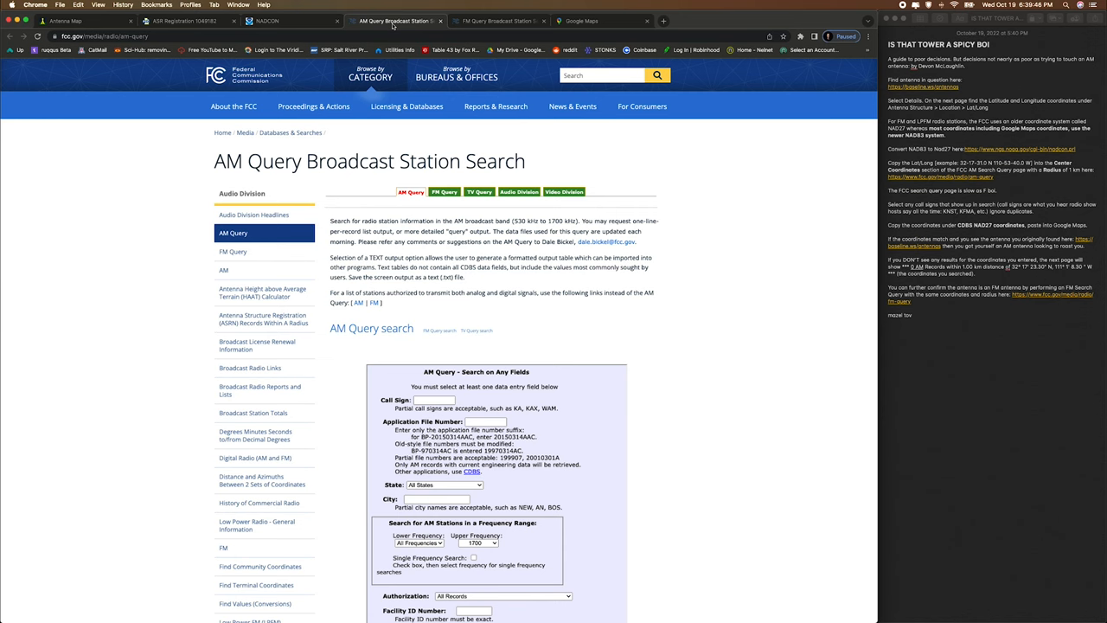
scroll("down", 3)
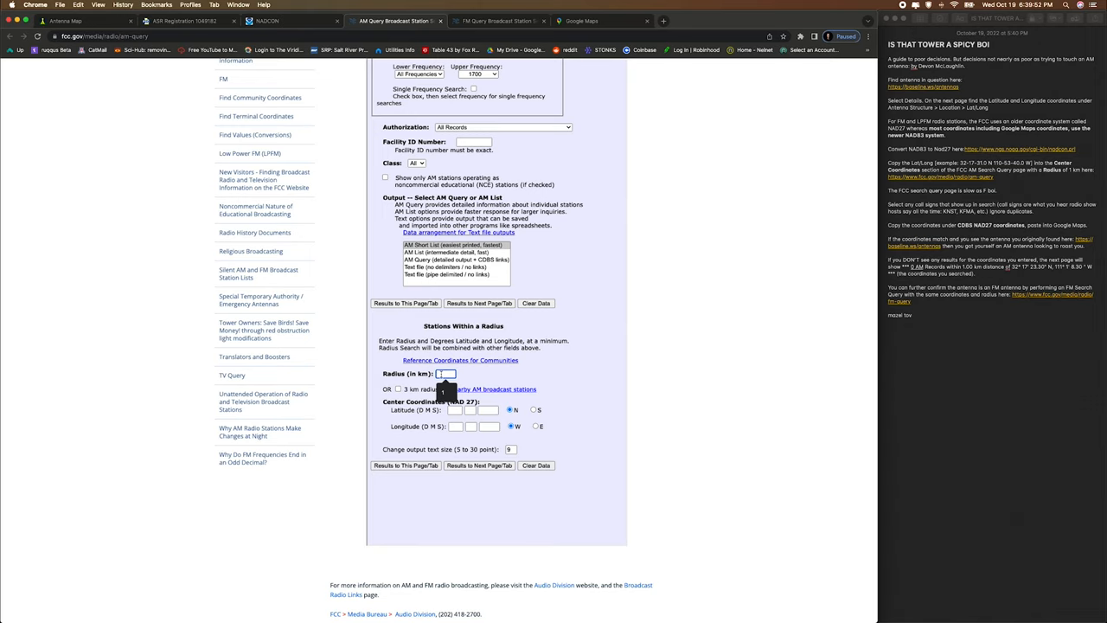
type("1")
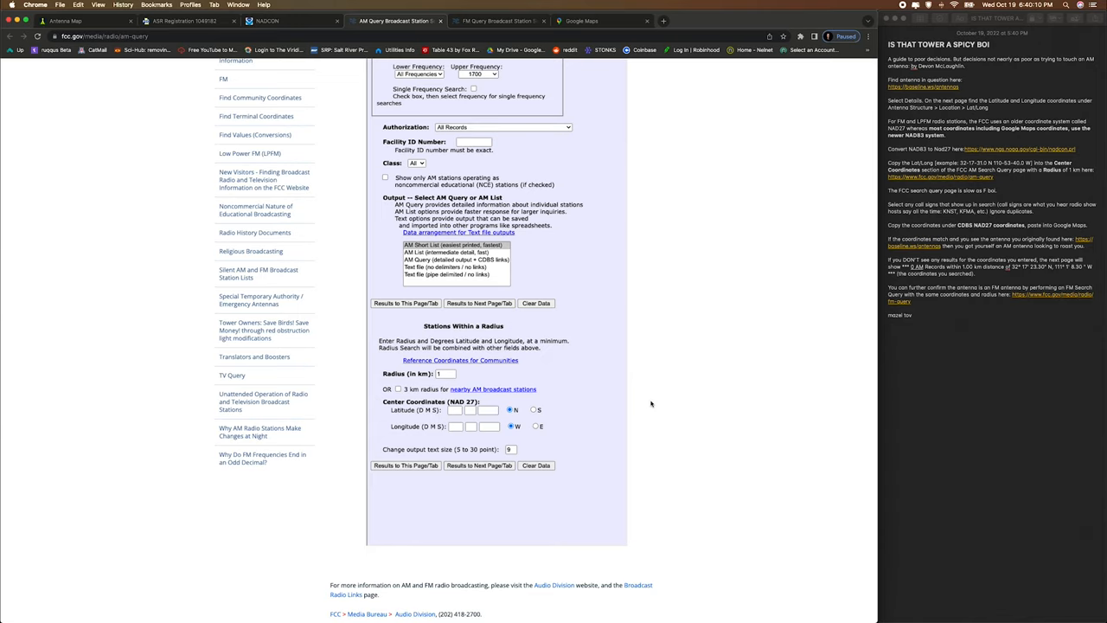
Enter the NAD27 latitude 21 59 31.3 and longitude 159 24 20.6 from NADCON
left_click(267, 20)
type("5")
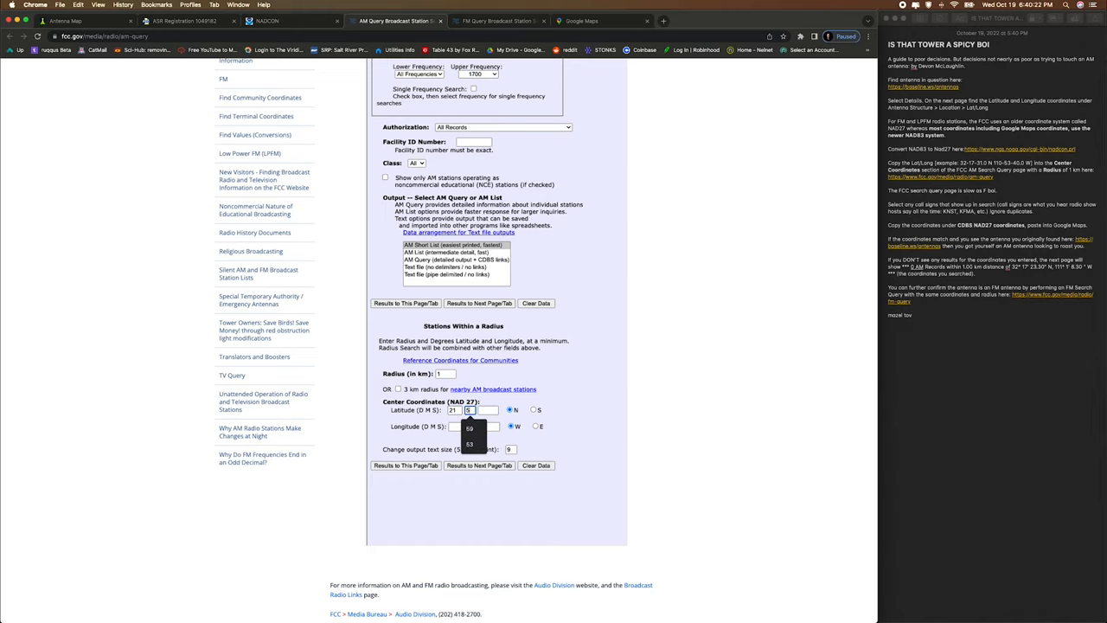
left_click(268, 20)
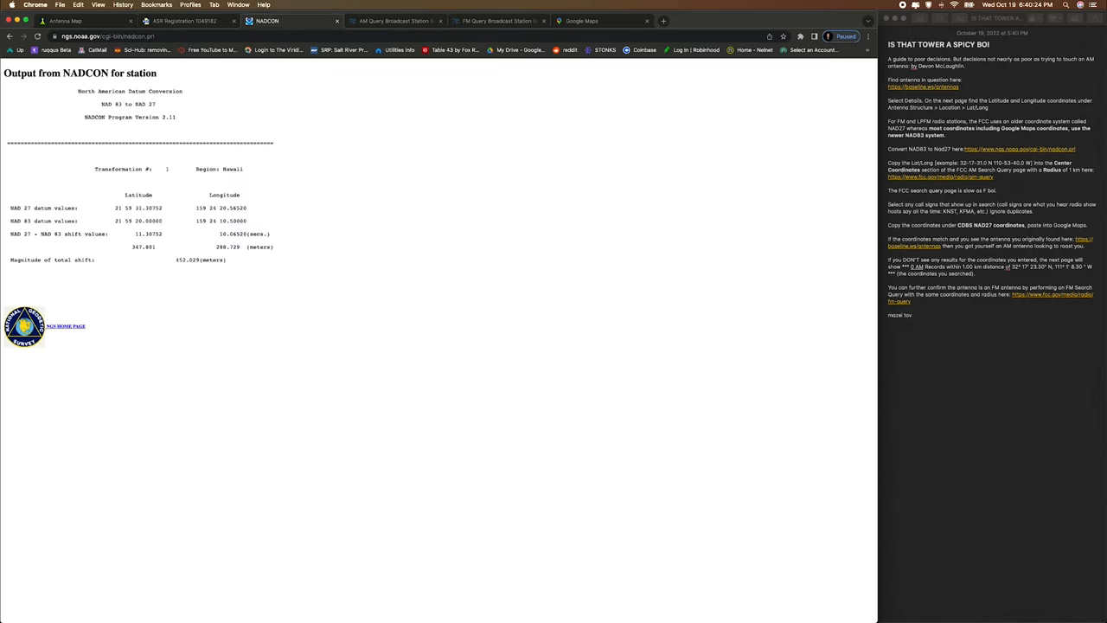
left_click(389, 20)
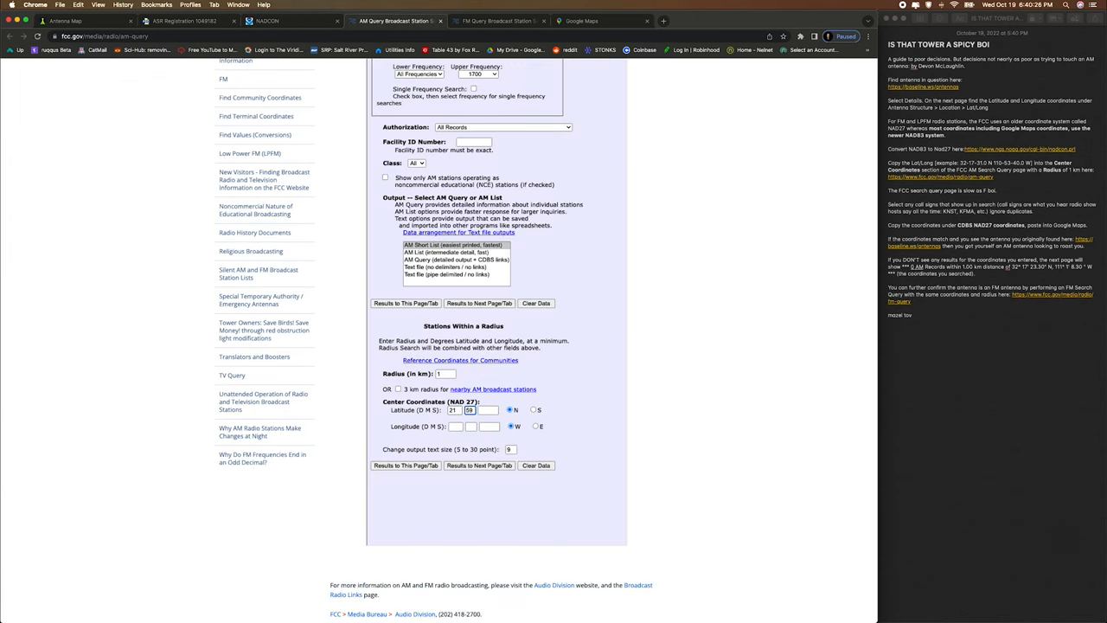
type("31.3")
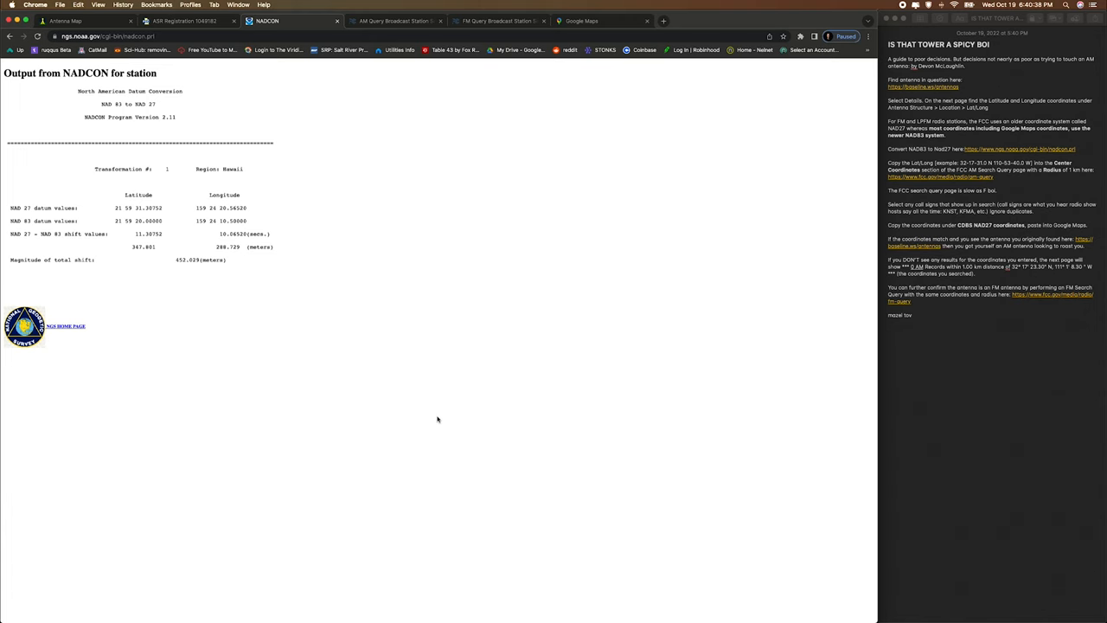
left_click(393, 21)
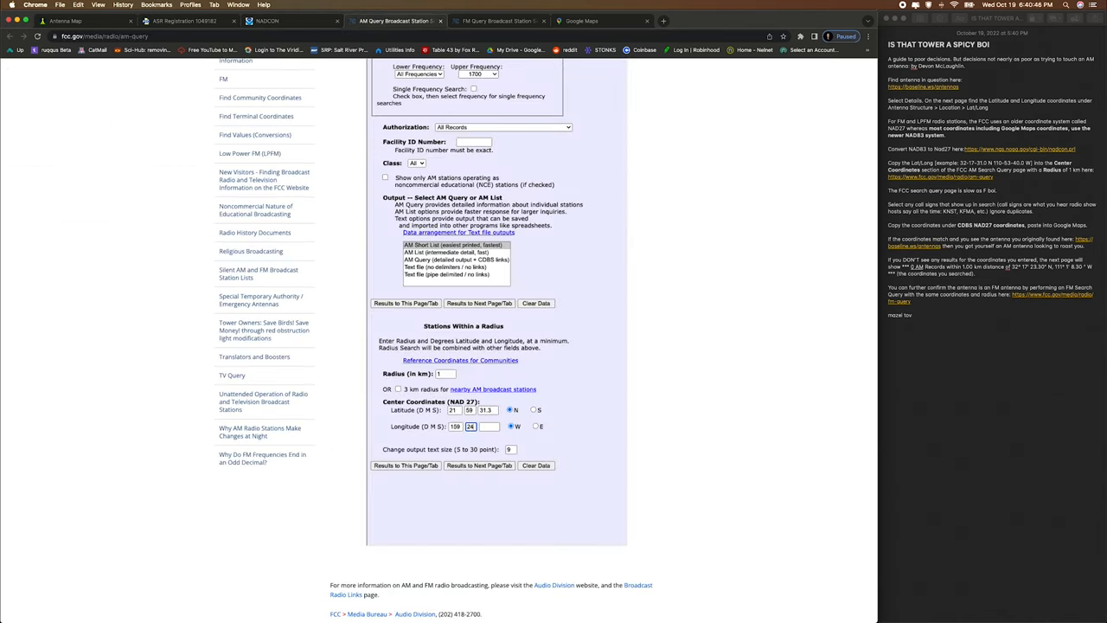
type("20.6")
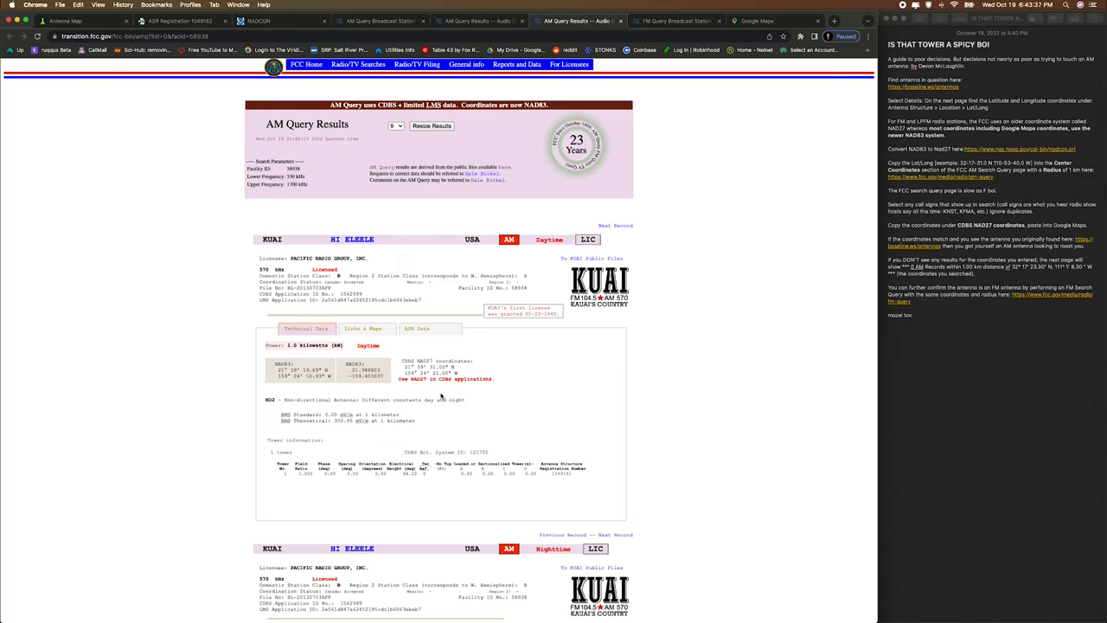
mouse_move(342, 382)
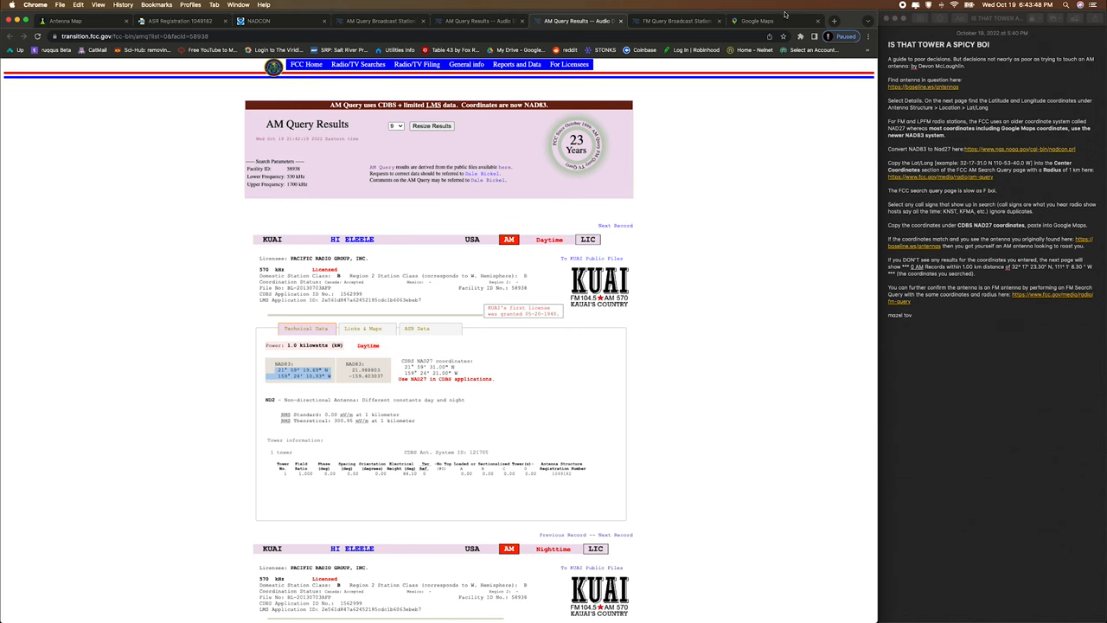
Search Google Maps for 21°59'19.7"N 159°24'10.9"W and pan around the pinned antenna
left_click(758, 20)
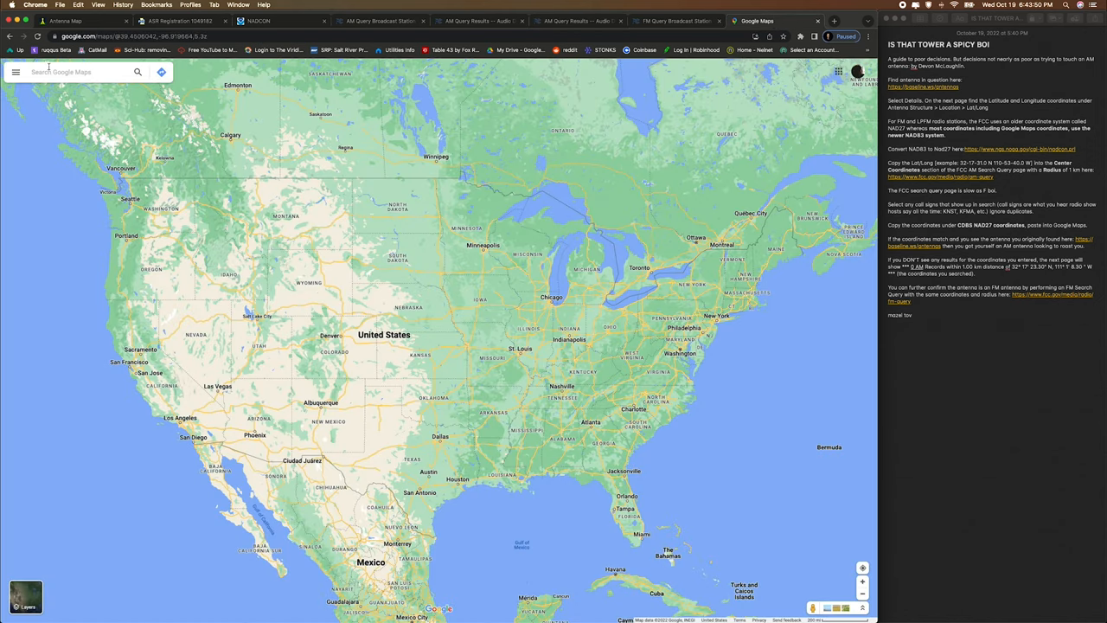
left_click(78, 72)
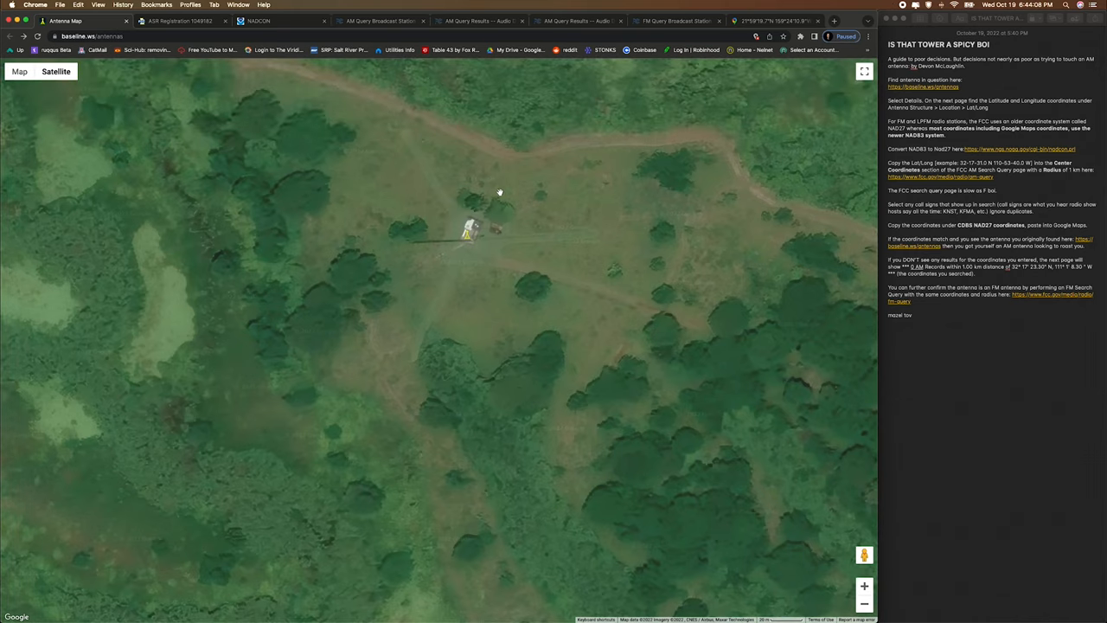
left_click_drag(499, 192, 409, 398)
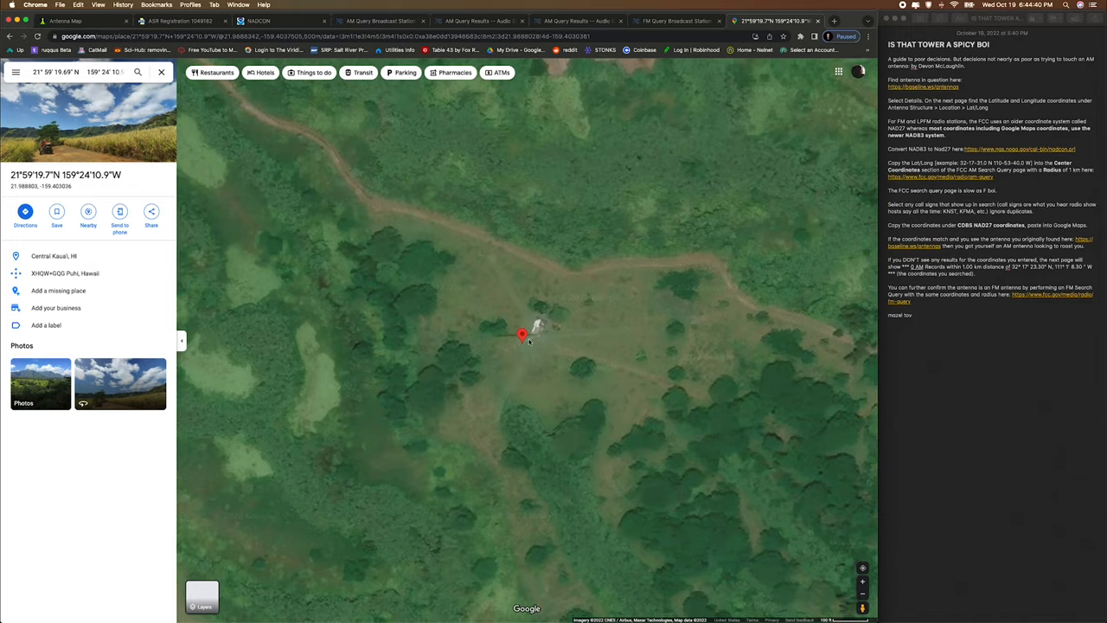
left_click(677, 21)
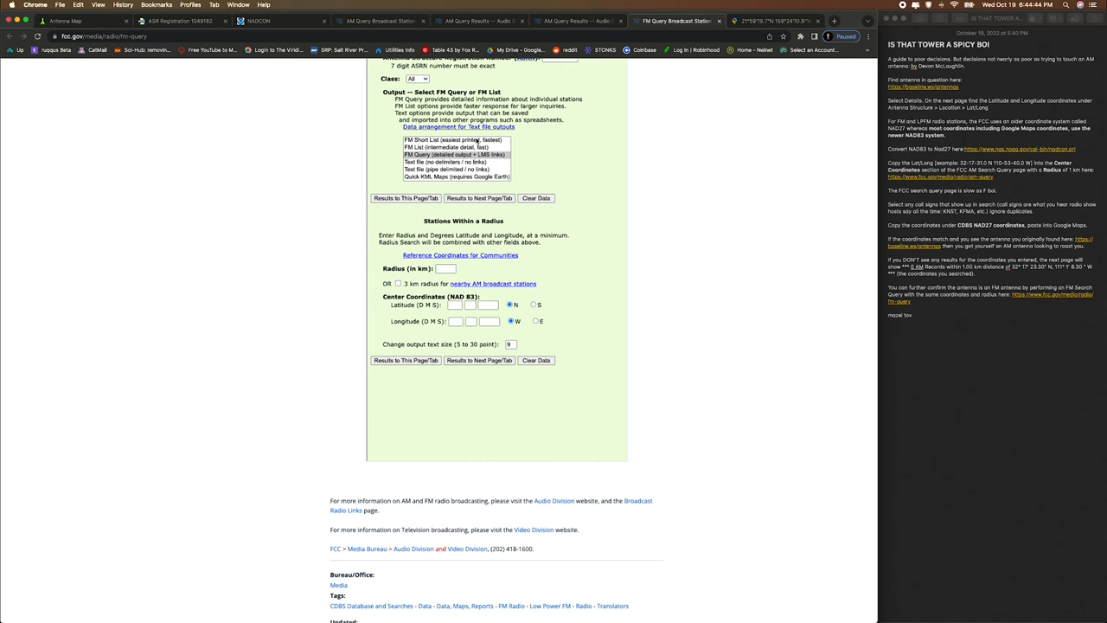
Run the FM radius search centred on 21 59 20.0 N, 159 24 10.5 W
left_click(180, 20)
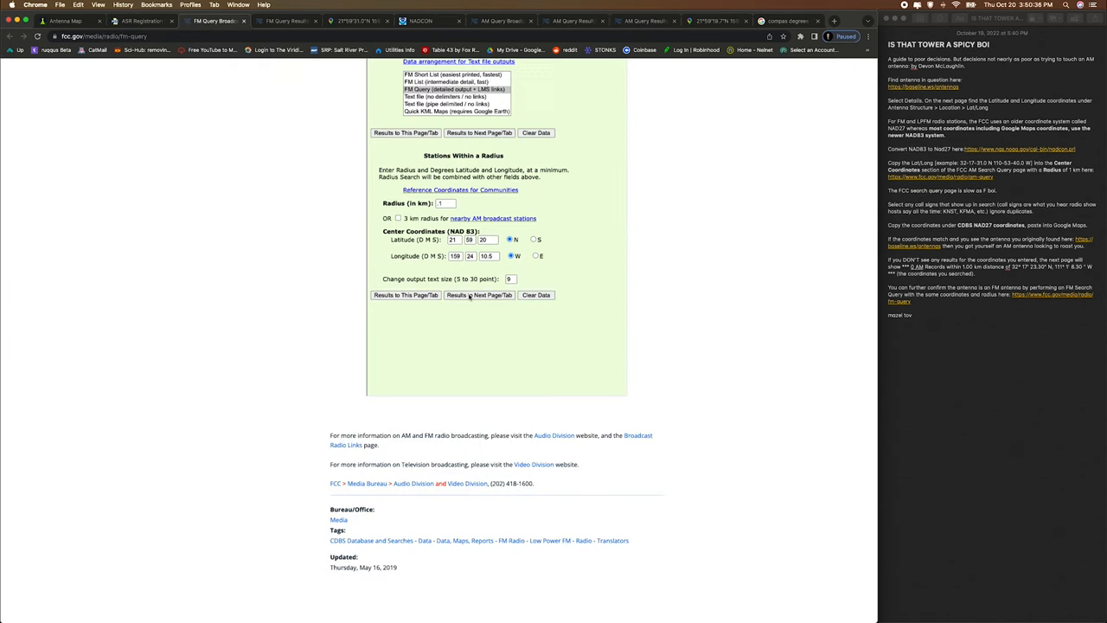
left_click(479, 295)
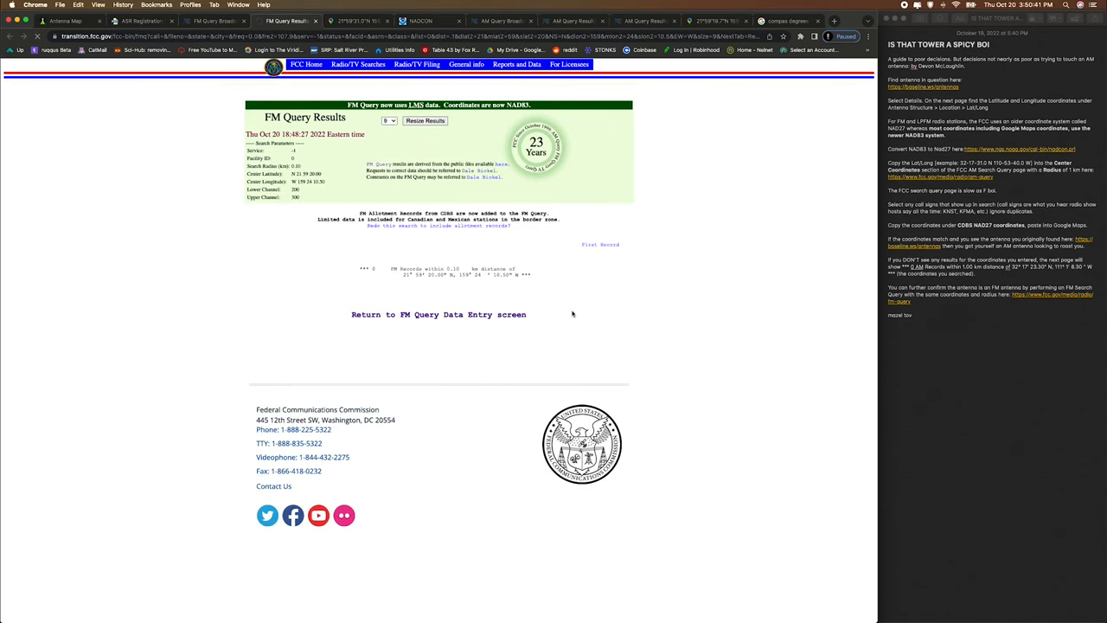